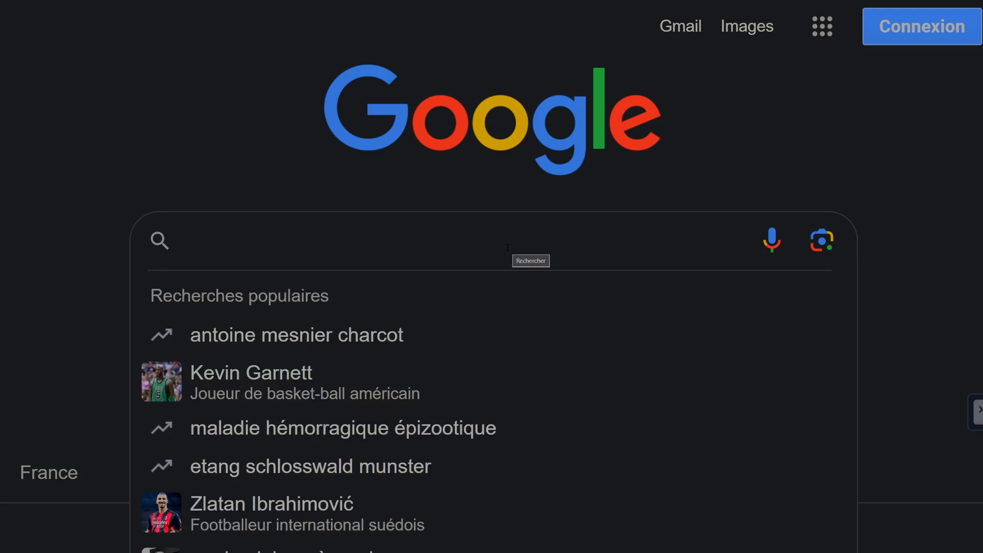
Search Google for "webgpu bloom / glow effect"
{"action": "type", "text": "webgpu"}
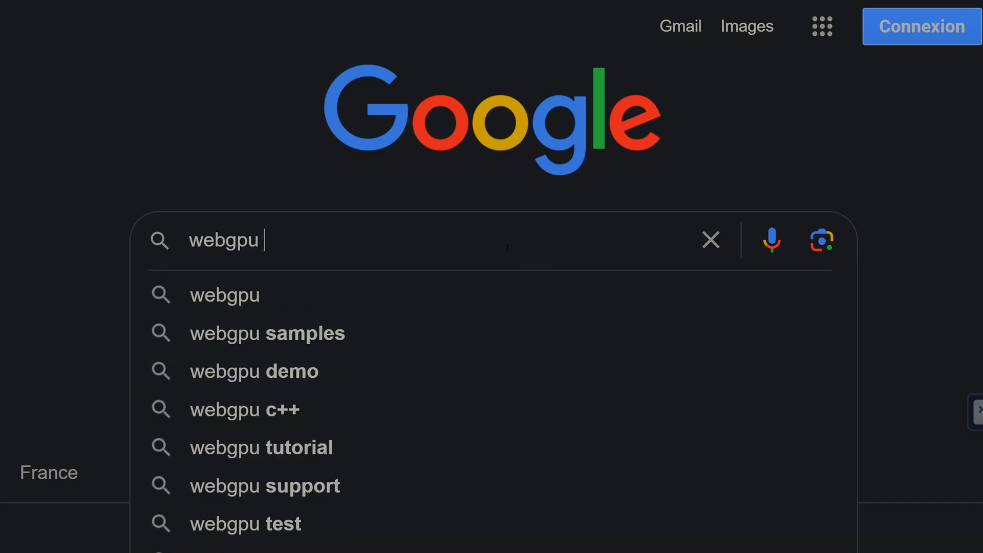
{"action": "type", "text": "bloom"}
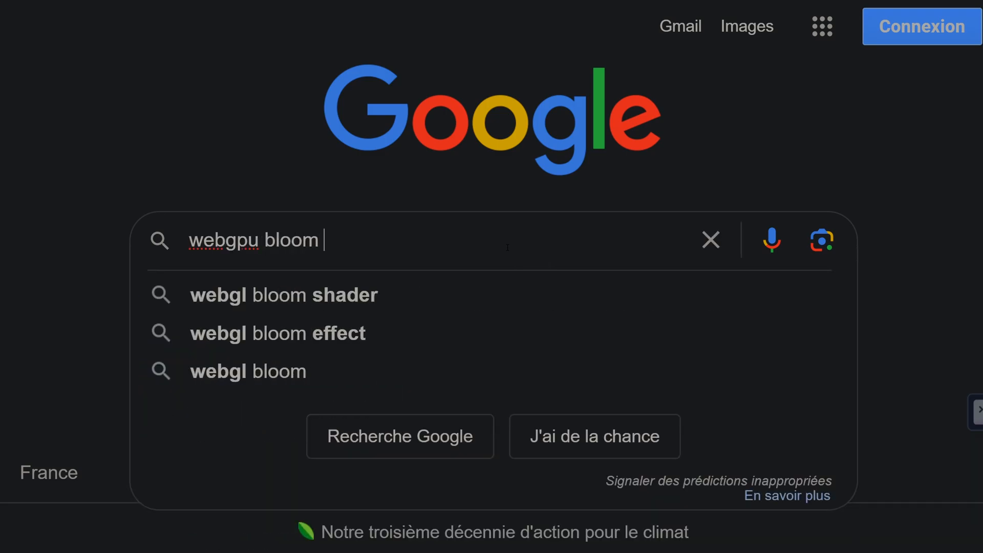
{"action": "type", "text": "/ glow e"}
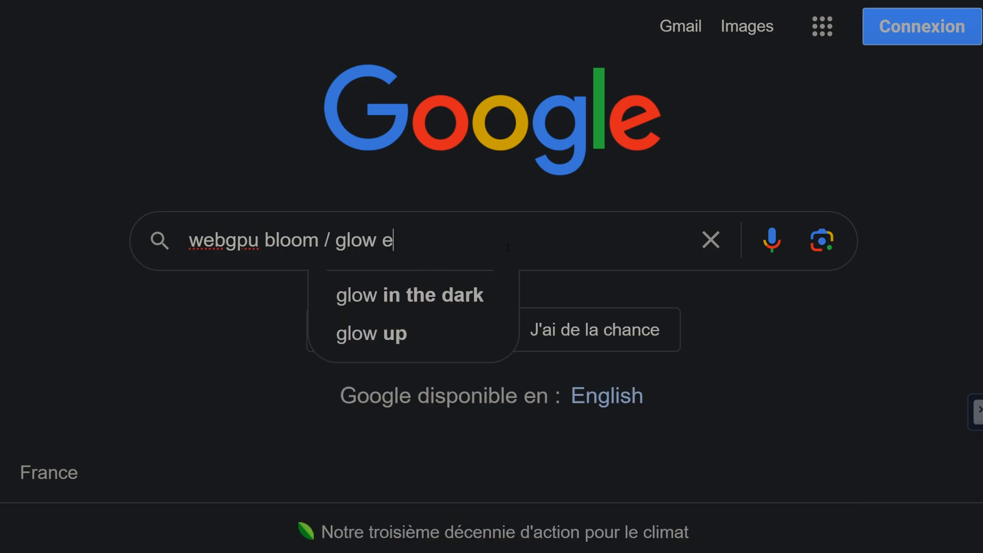
{"action": "type", "text": "ffect"}
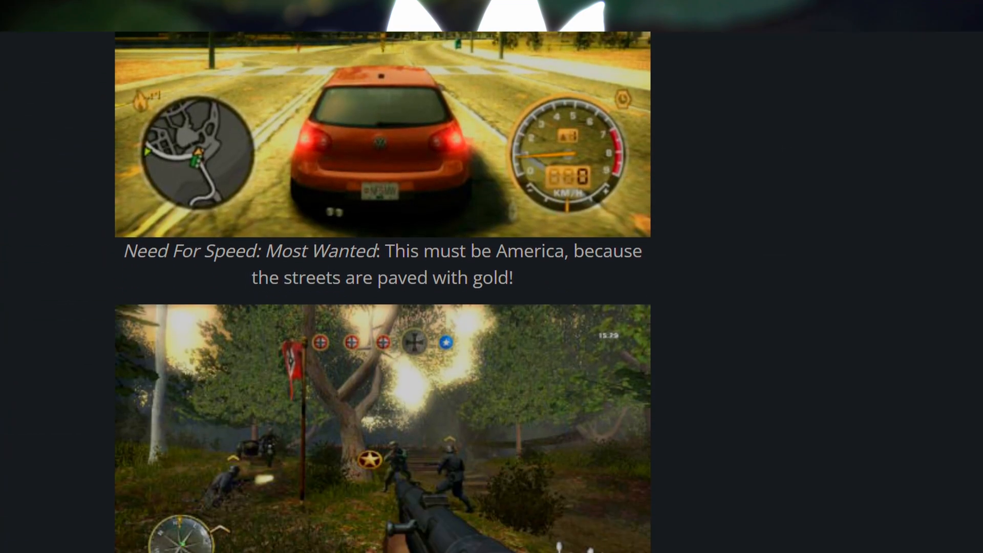
Scroll the article past the Twilight Princess waterfall screenshot to the next game image
{"action": "scroll", "scroll_direction": "down", "scroll_amount": 3}
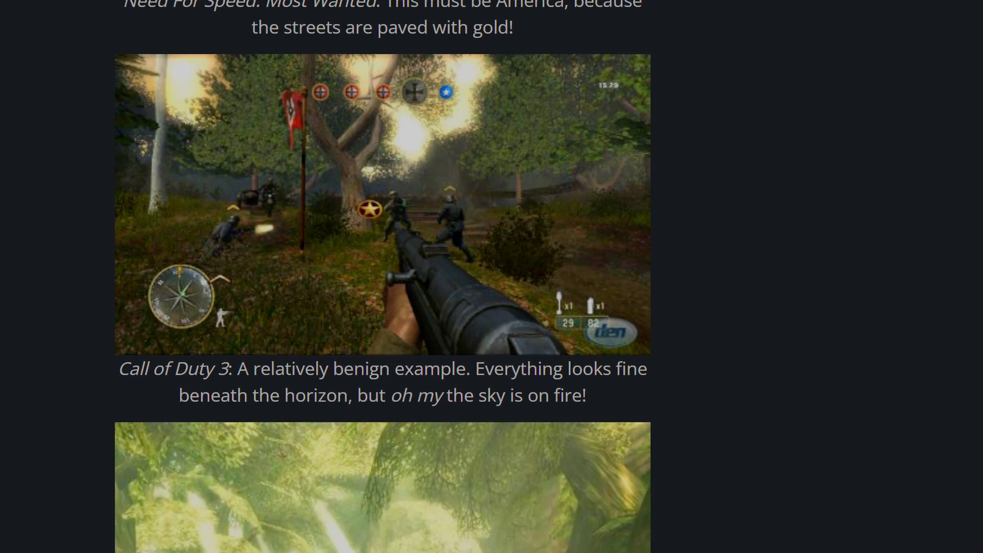
{"action": "scroll", "scroll_direction": "down", "scroll_amount": 3}
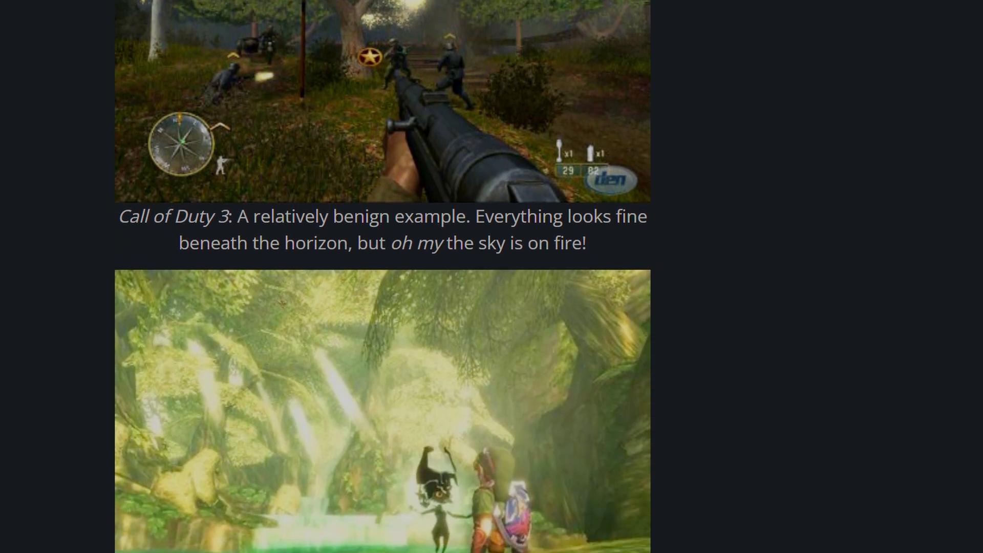
{"action": "scroll", "scroll_direction": "down", "scroll_amount": 3}
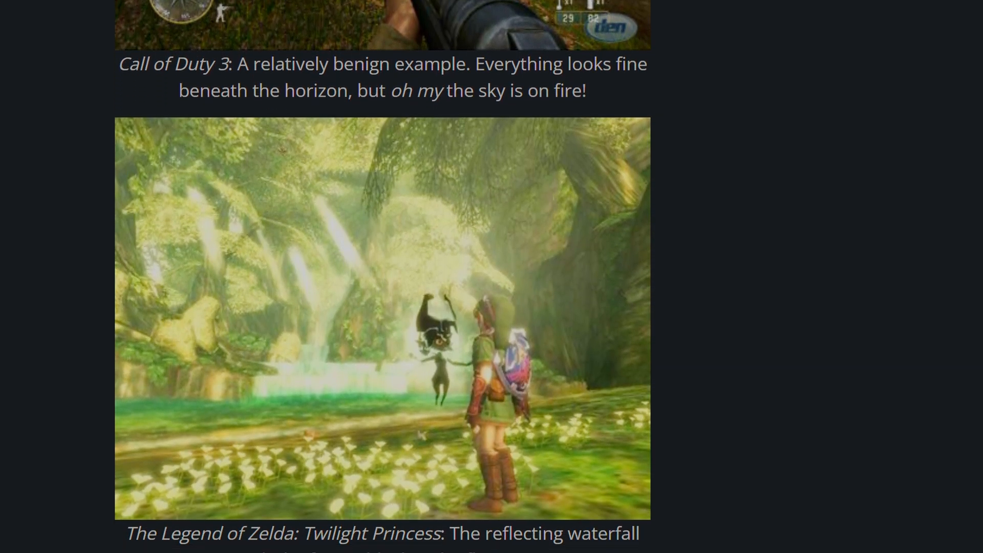
{"action": "scroll", "scroll_direction": "down", "scroll_amount": 3}
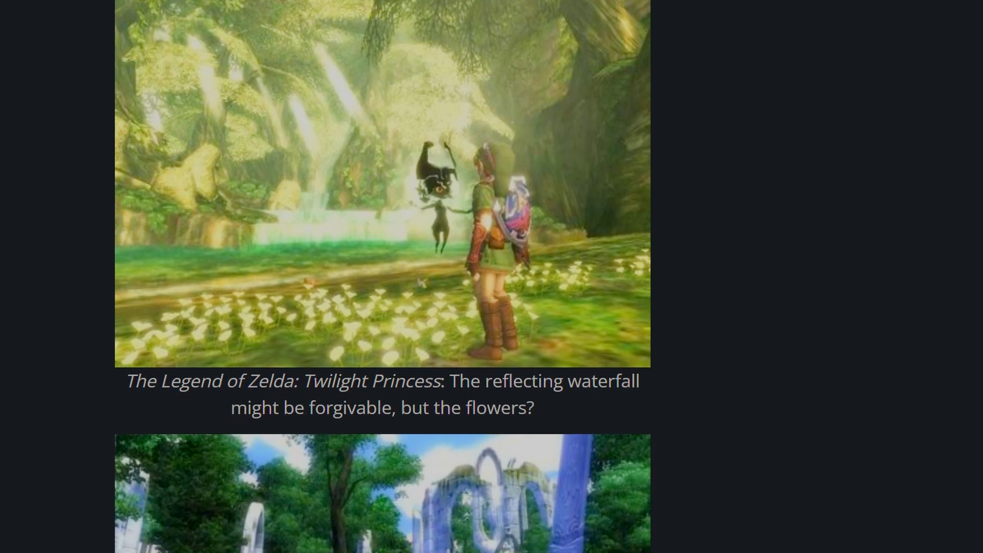
{"action": "scroll", "scroll_direction": "down", "scroll_amount": 3}
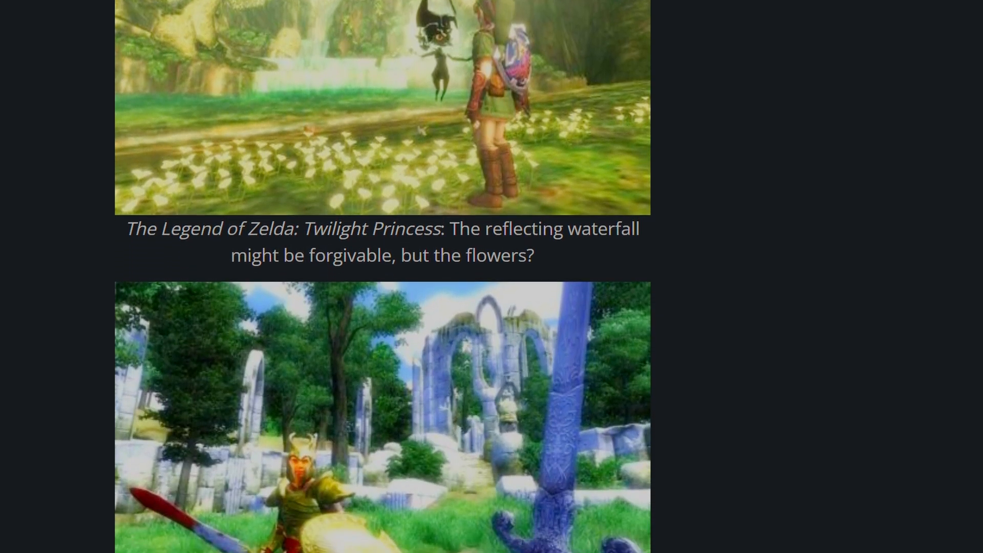
{"action": "left_click", "coordinate": [160, 453]}
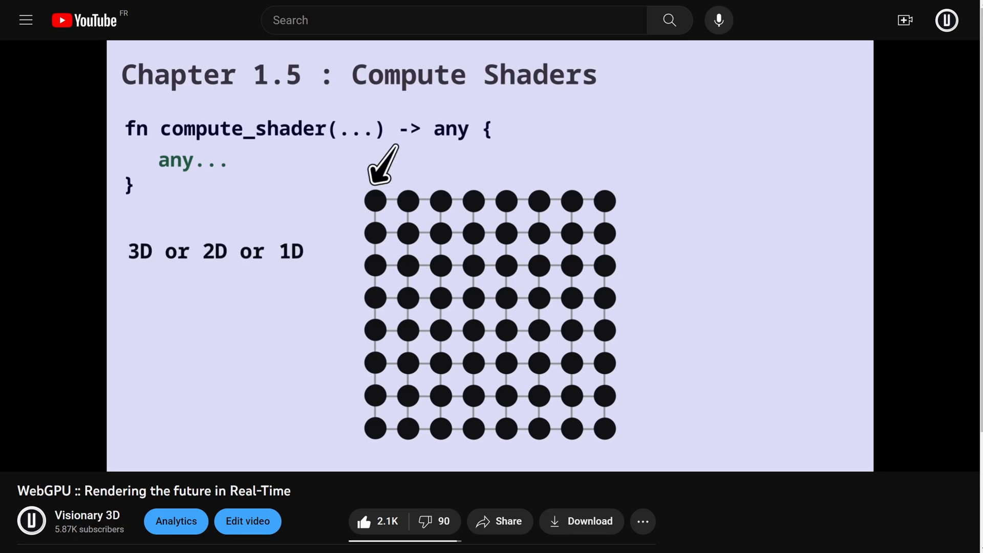
{"action": "mouse_move", "coordinate": [646, 421]}
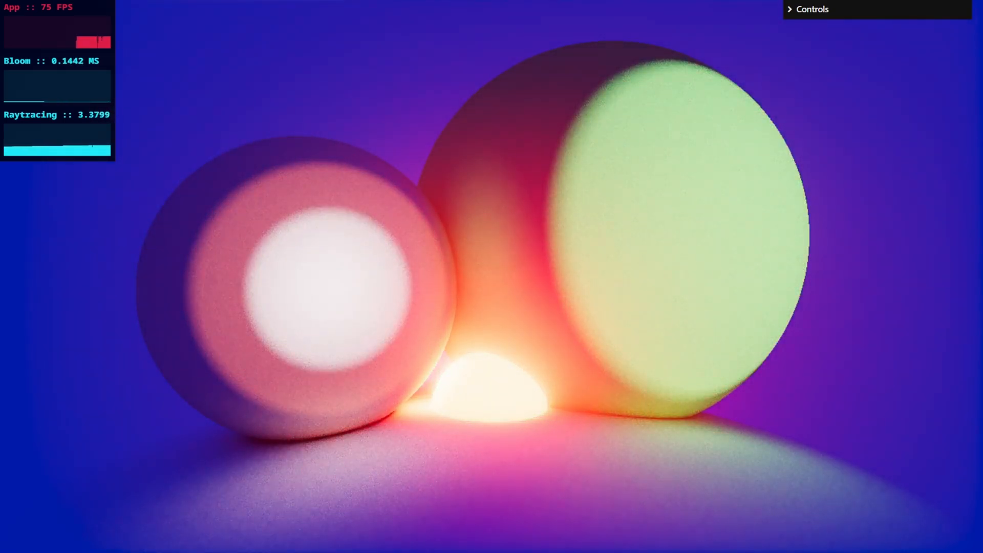
Switch the browser to full screen (F11) so the glowing-sphere scene fills the display with stats visible
{"action": "key", "text": "f11"}
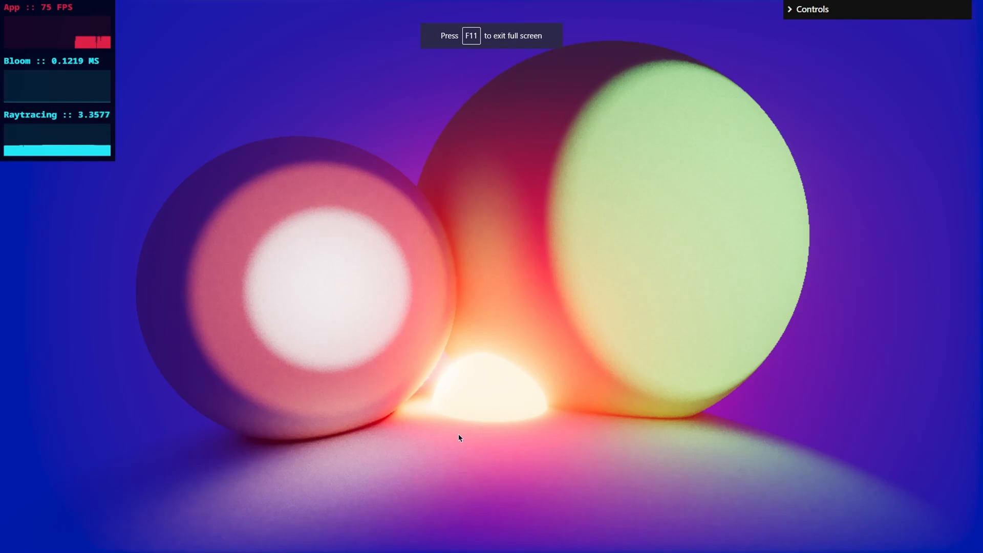
{"action": "mouse_move", "coordinate": [496, 273]}
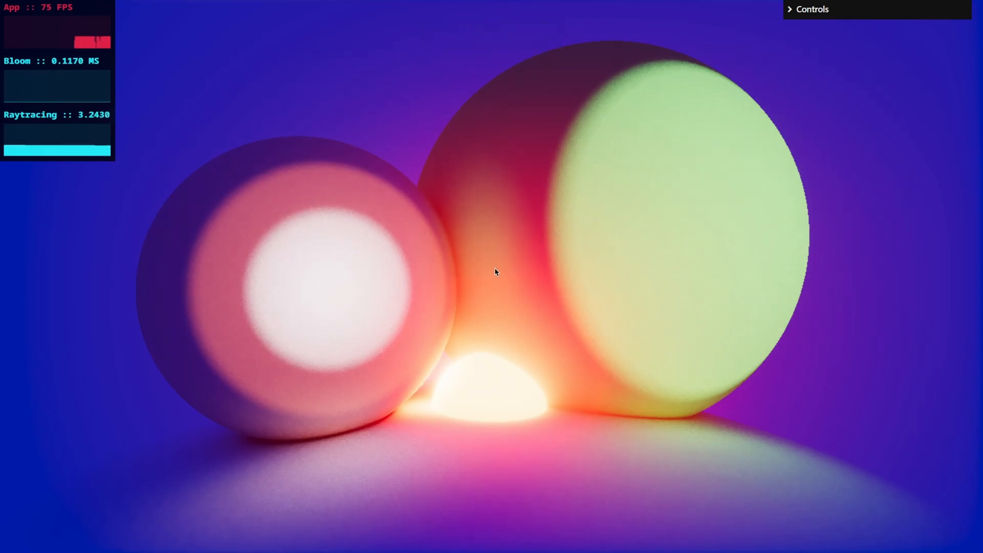
{"action": "mouse_move", "coordinate": [42, 87]}
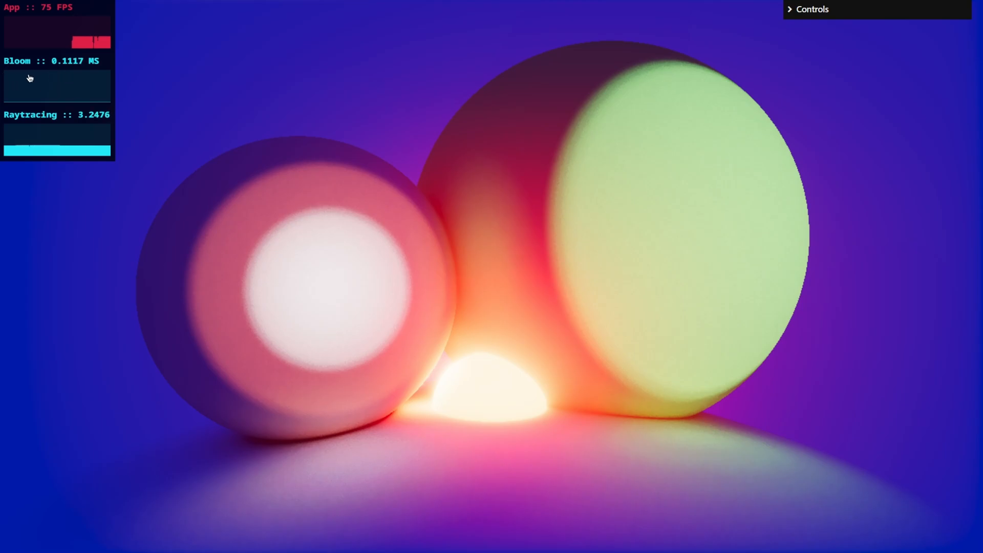
{"action": "mouse_move", "coordinate": [98, 132]}
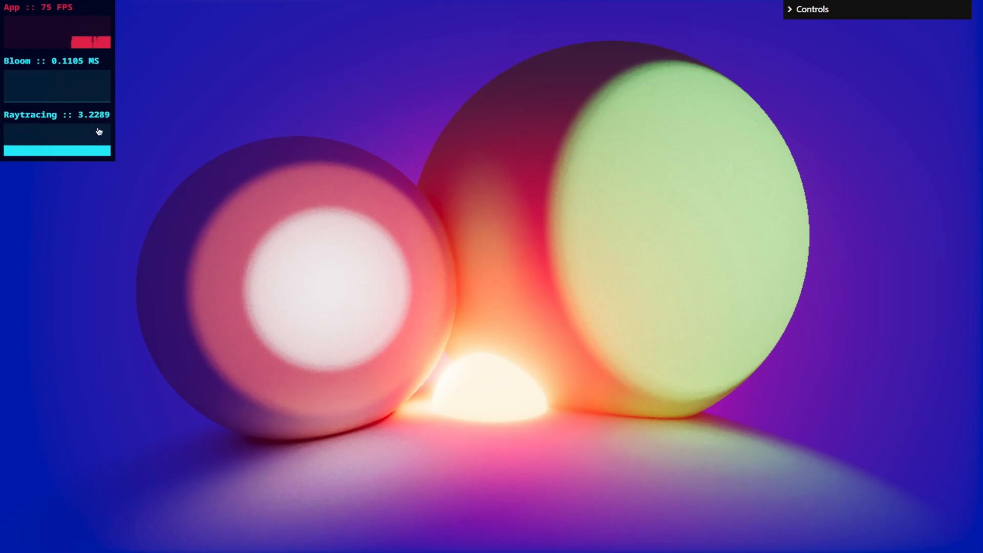